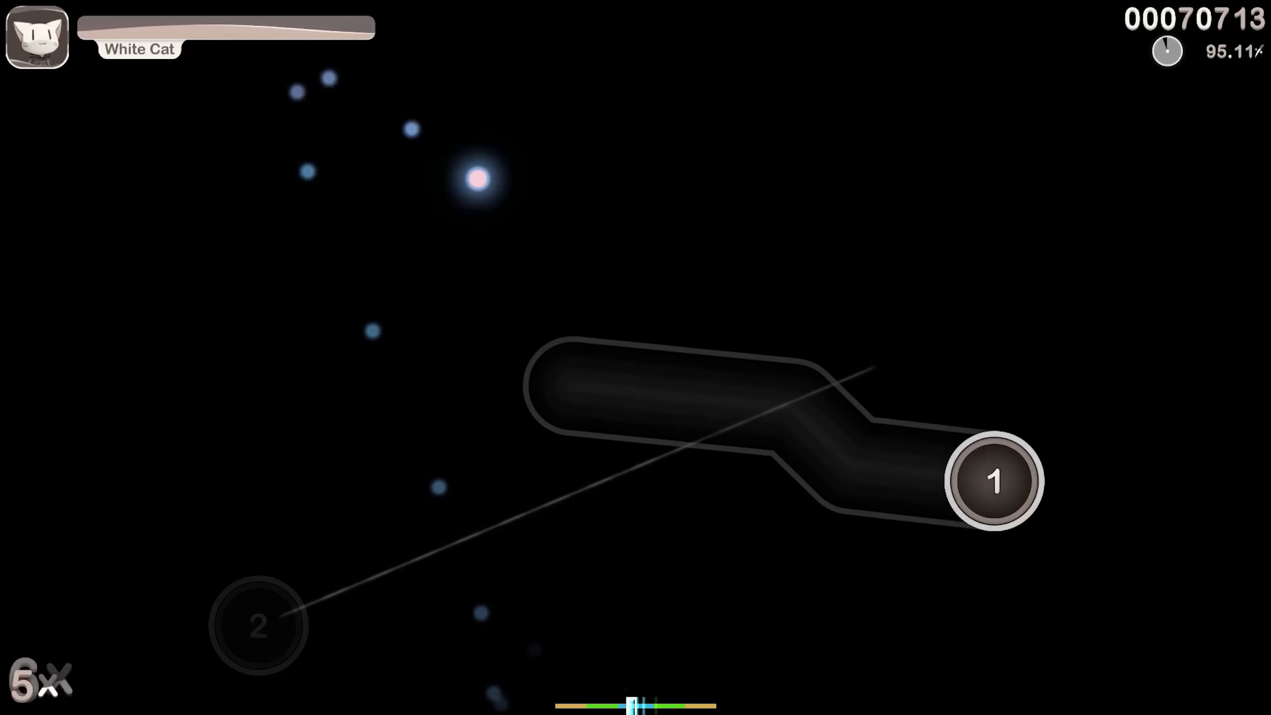
# Step: Switch to the script editor and scroll through the hit-scanning code
pyautogui.press('alt+tab')
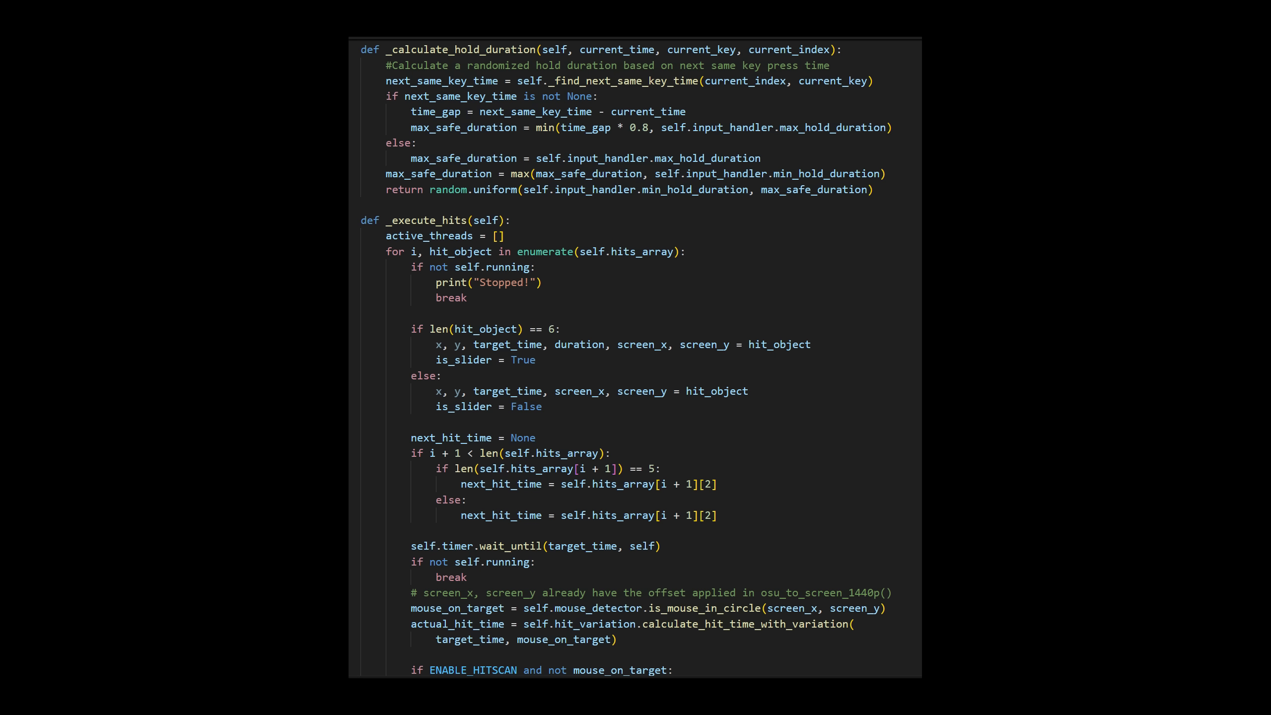
pyautogui.scroll(-3)
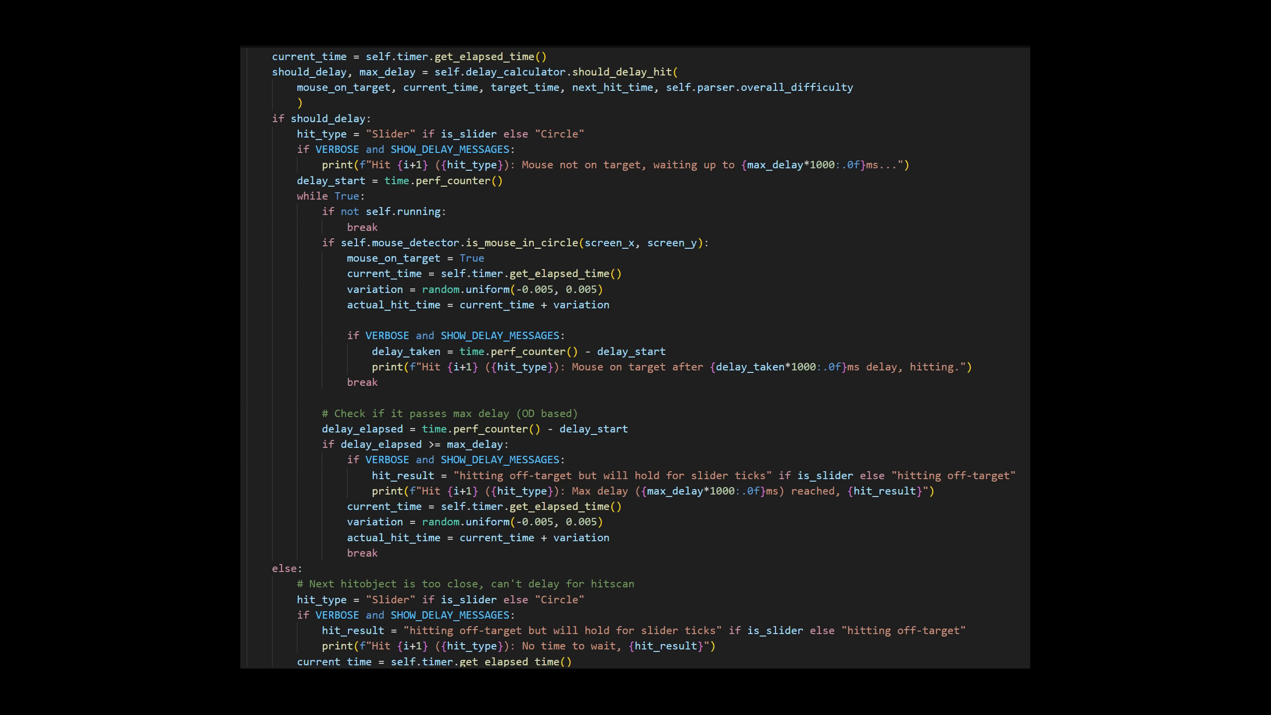
pyautogui.scroll(-3)
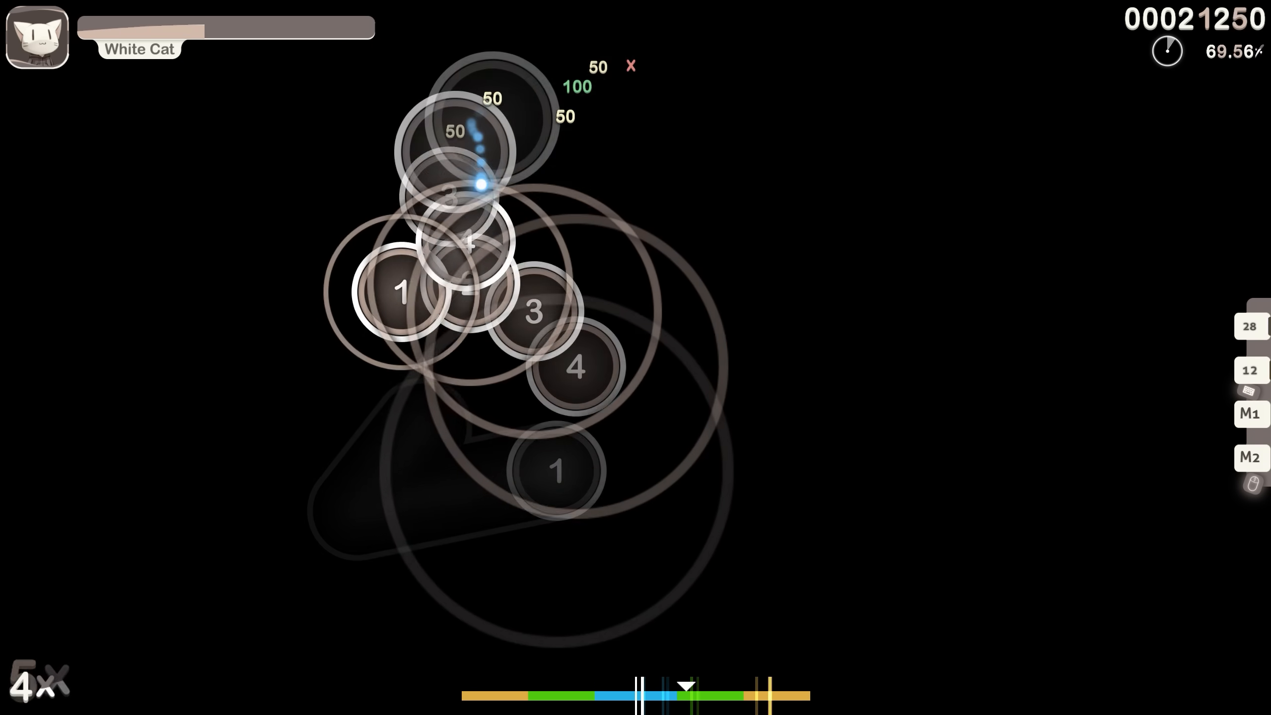
pyautogui.moveTo(648, 575)
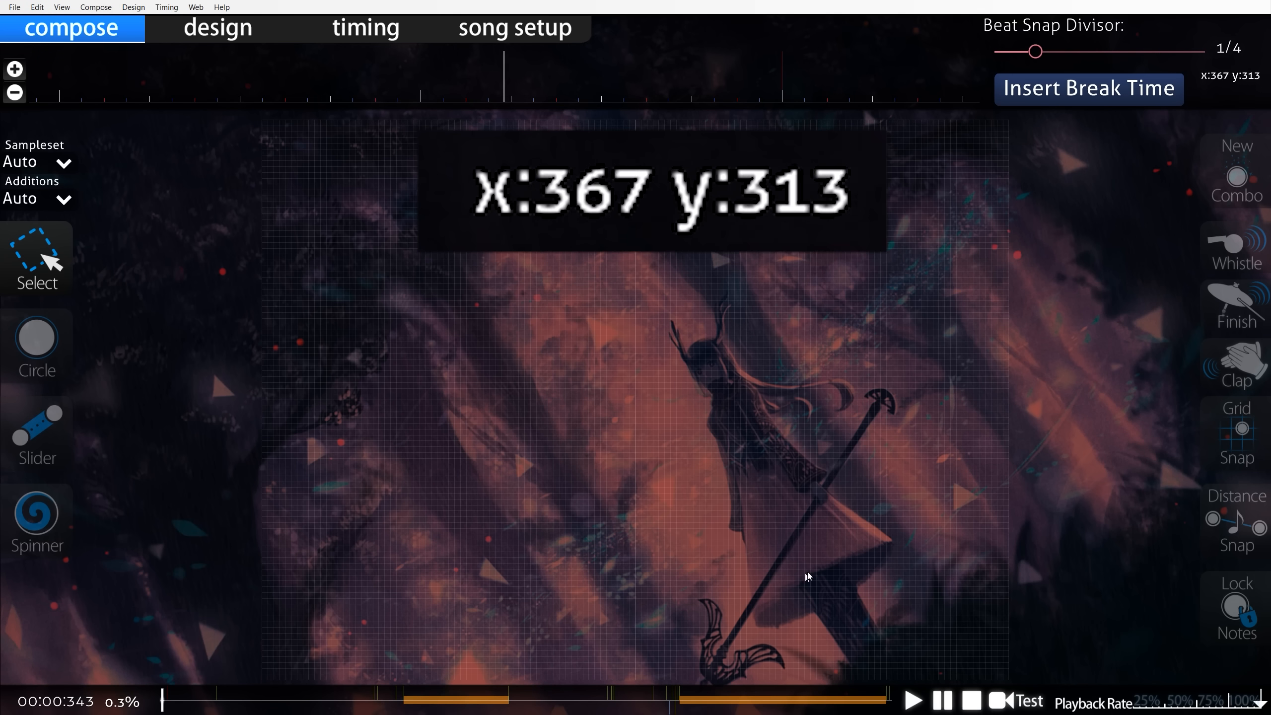
pyautogui.moveTo(897, 313)
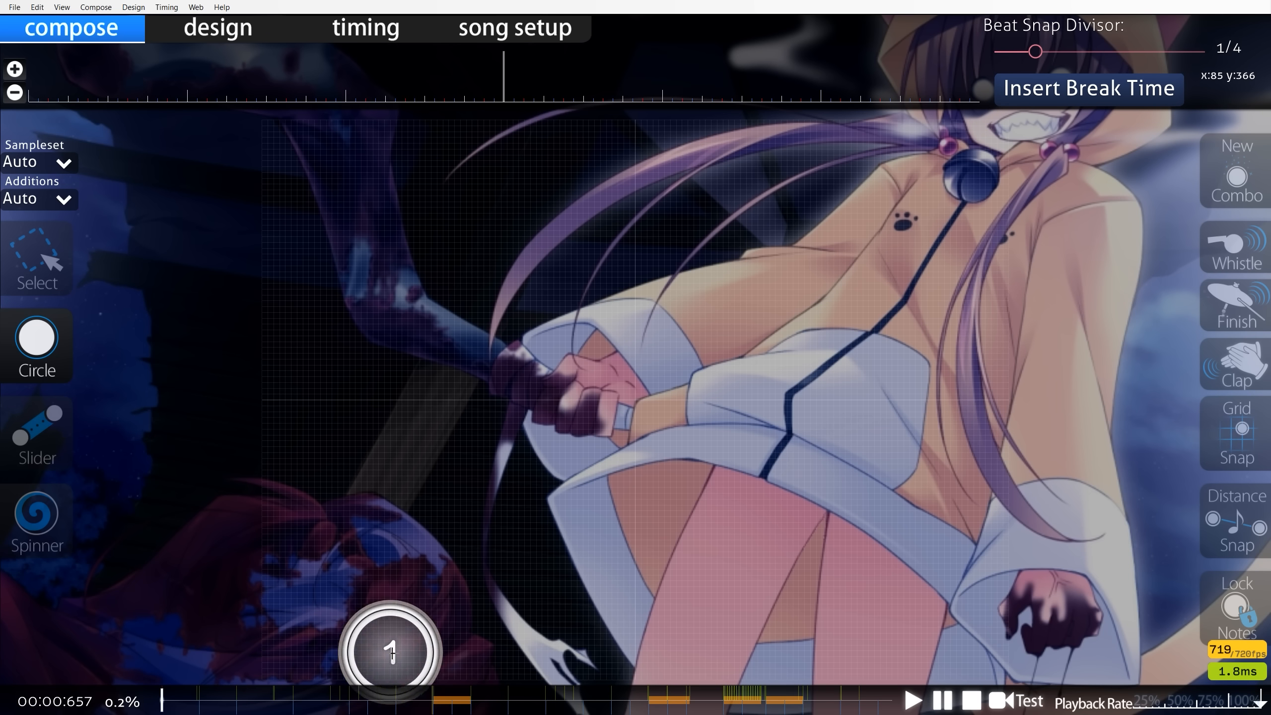
pyautogui.click(1028, 701)
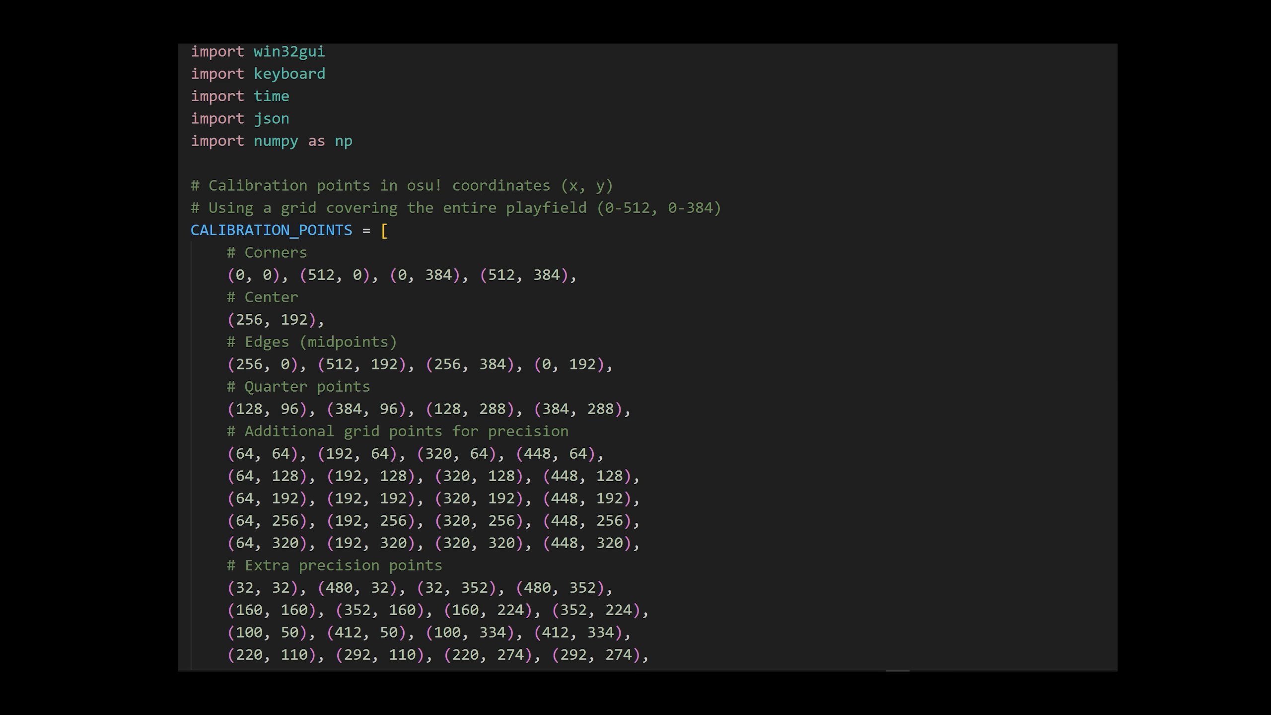
pyautogui.scroll(-3)
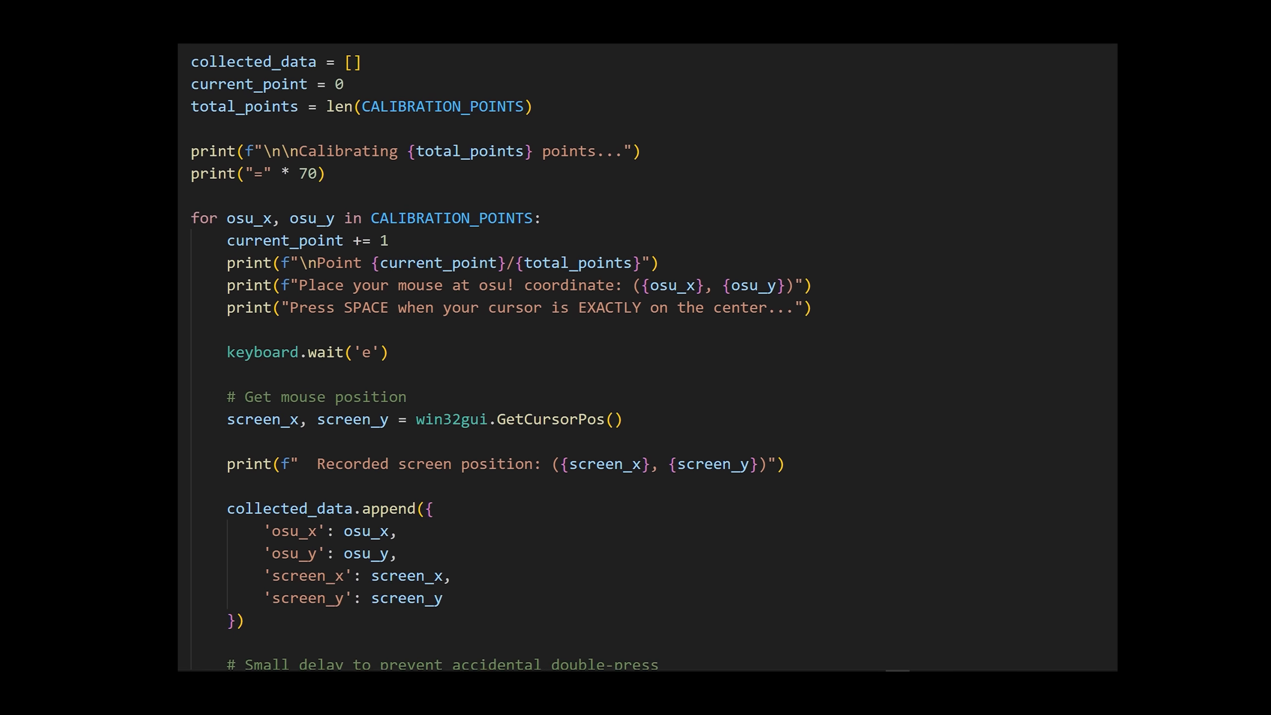
pyautogui.scroll(-3)
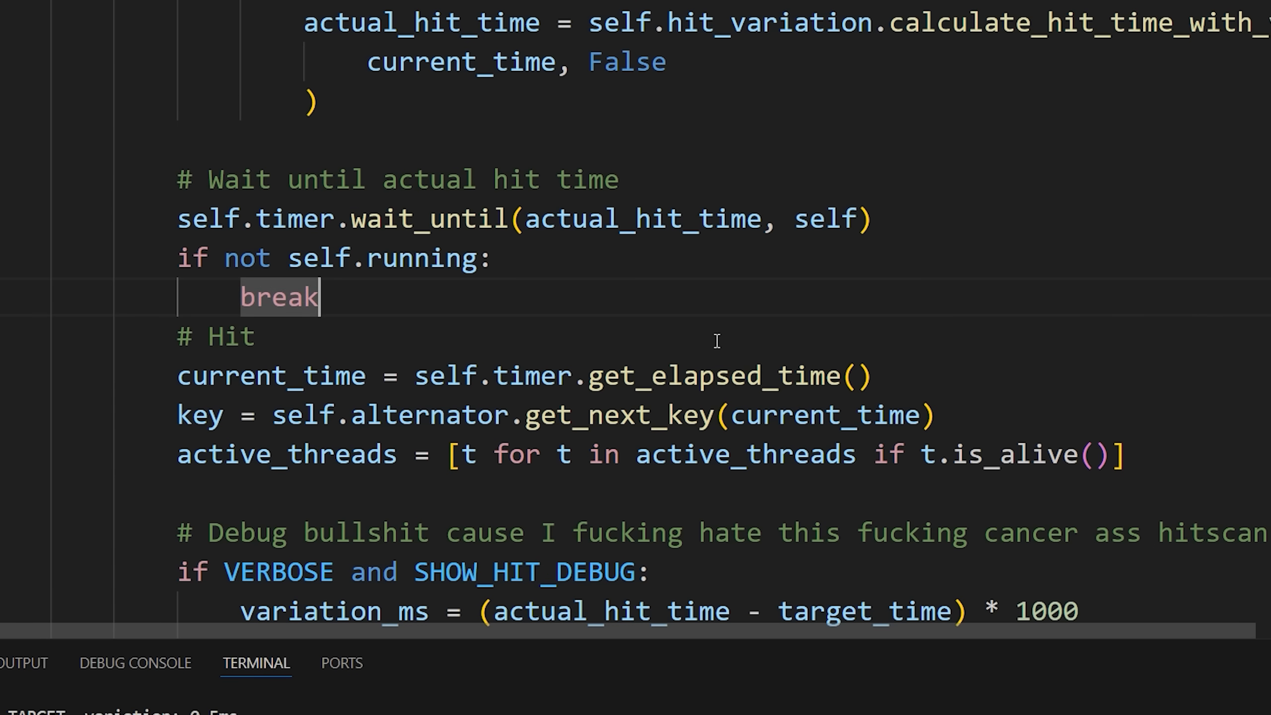
# Step: Add win32api.SetCursorPos((screen_x,screen_y)) to the script and start the beatmap auto-playing
pyautogui.write('win32api.SetCursorPos((screen_x,screen_y))')
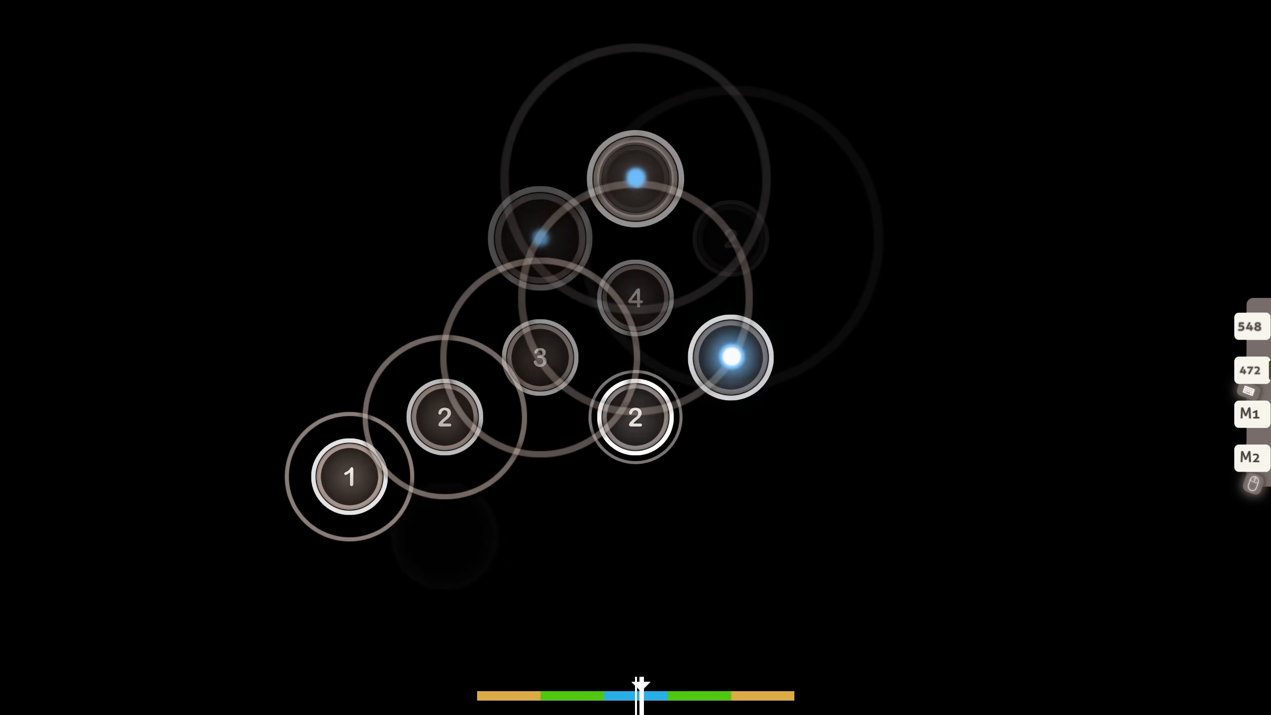
pyautogui.click(634, 416)
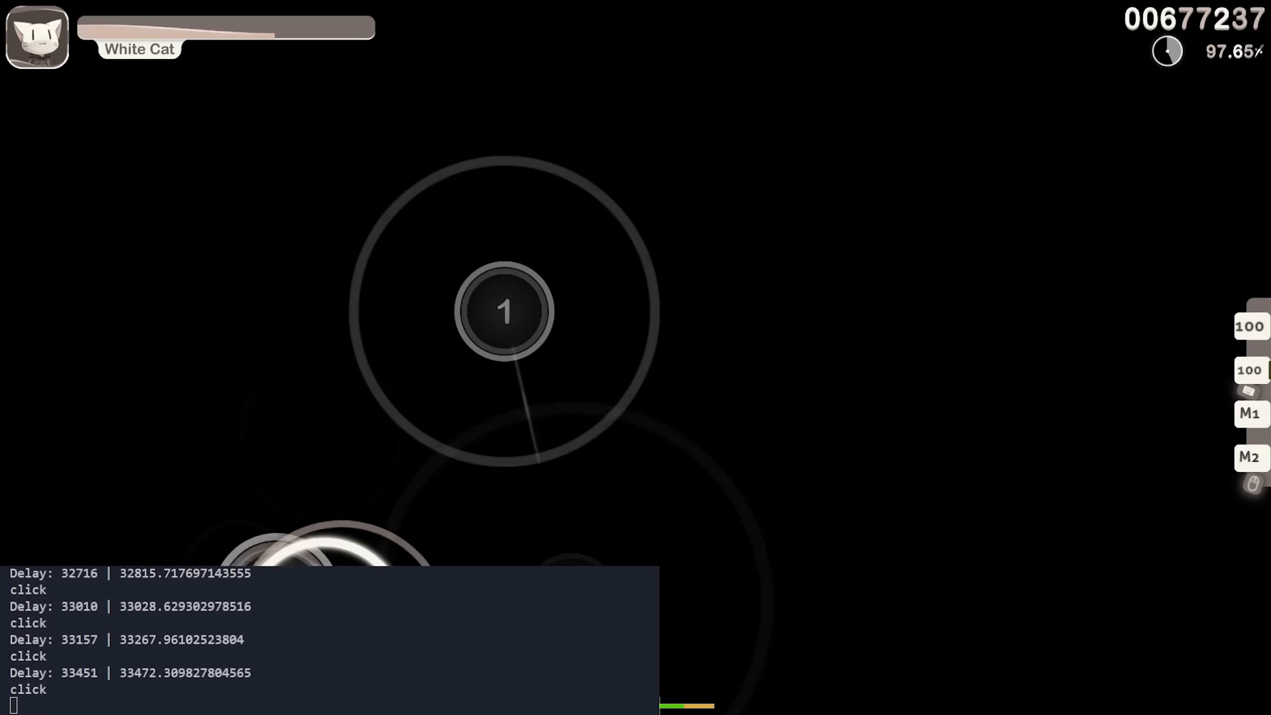
pyautogui.click(505, 312)
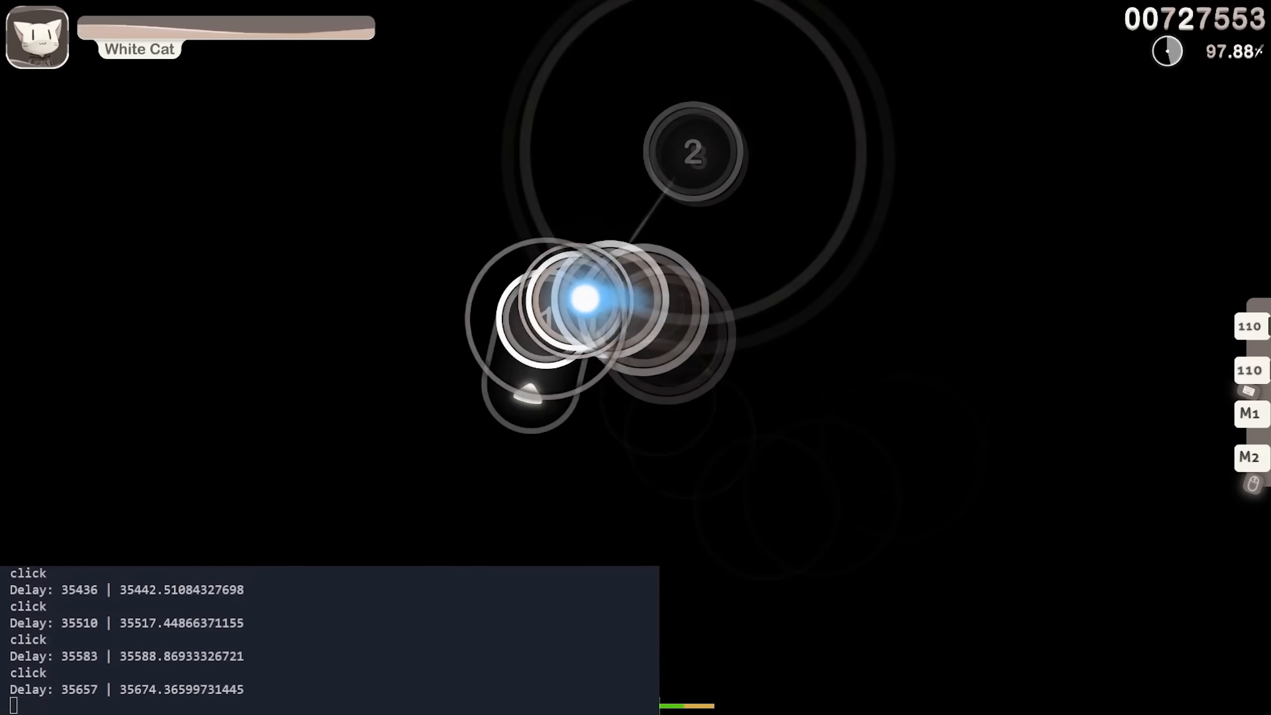